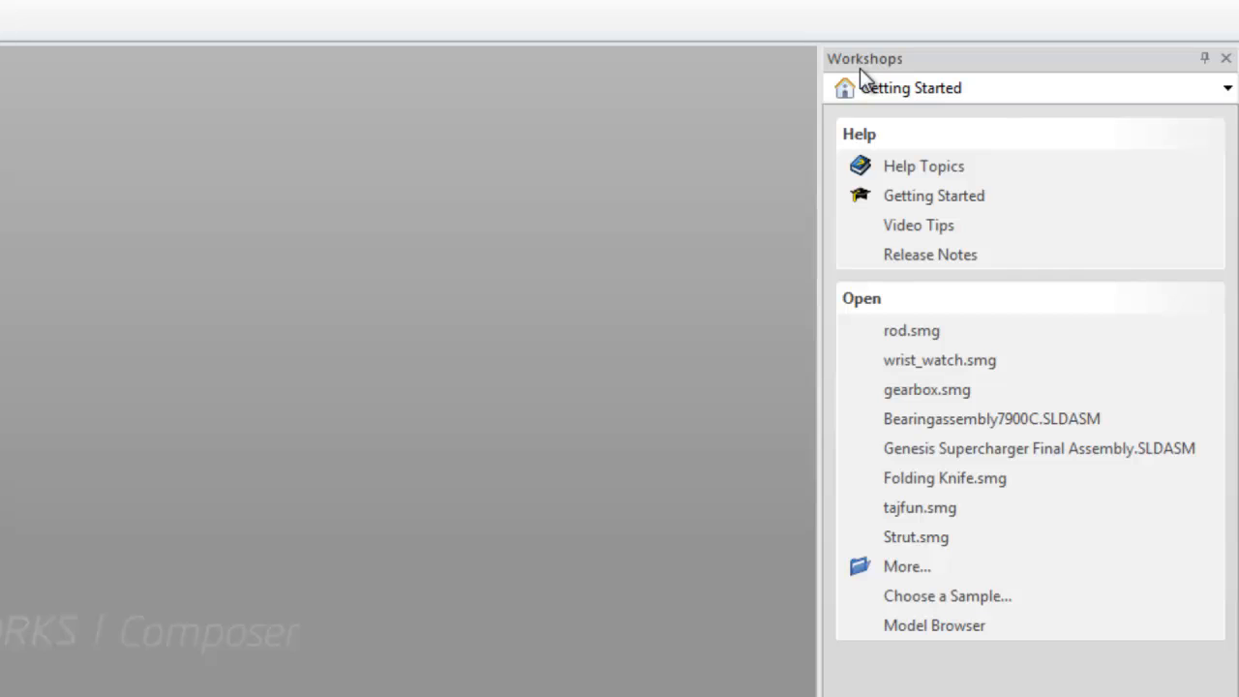
{"action": "mouse_move", "coordinate": [934, 625]}
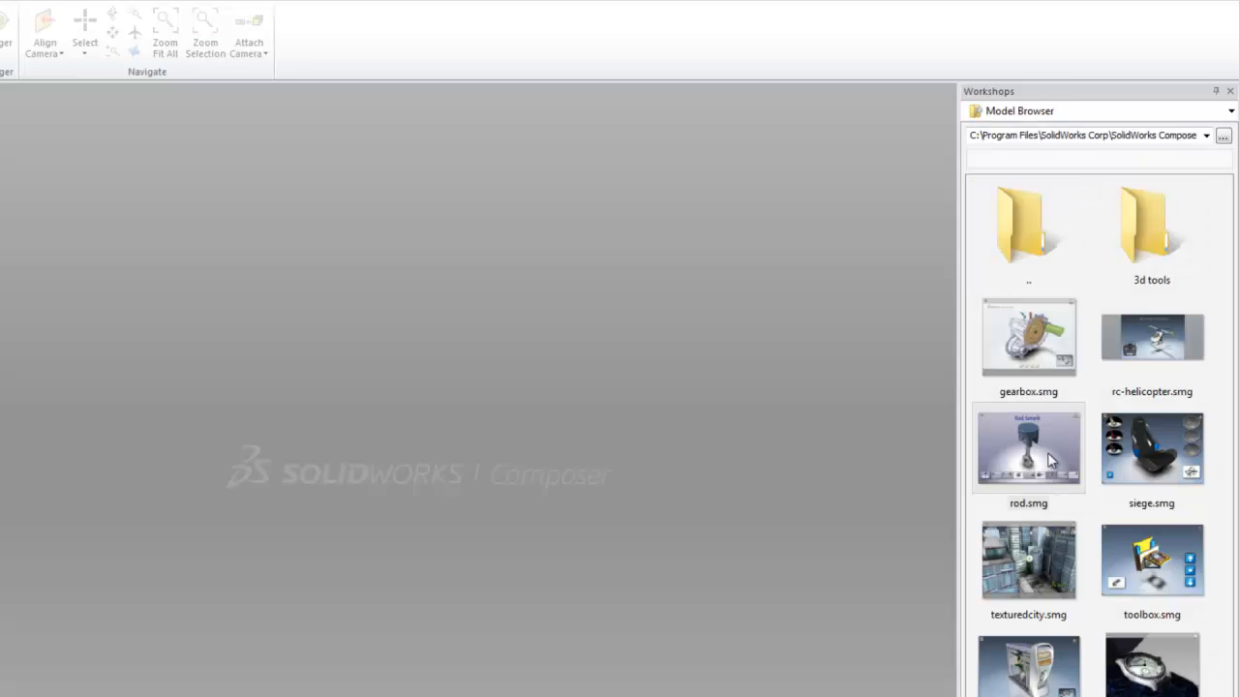
- Open the rod.smg sample from the Model Browser
{"action": "double_click", "coordinate": [1028, 446]}
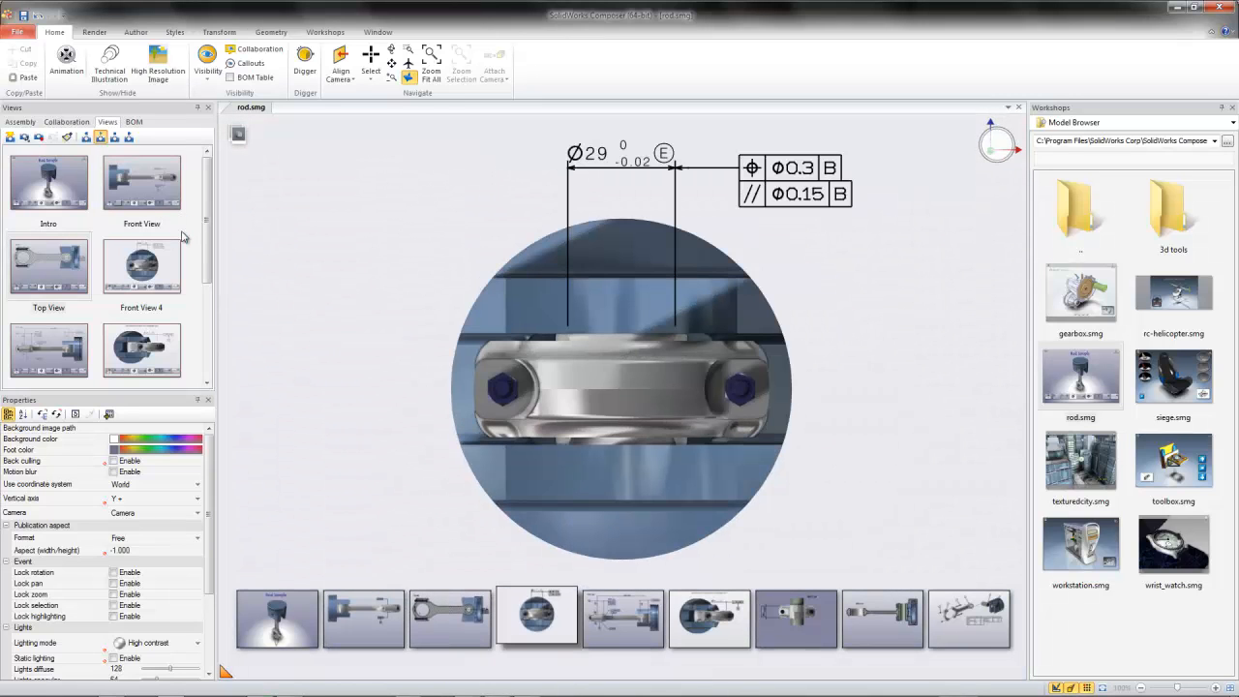
- Cycle through Front View 2, Front View 4 and the sectioned Top View to the exploded BOM view
{"action": "double_click", "coordinate": [141, 266]}
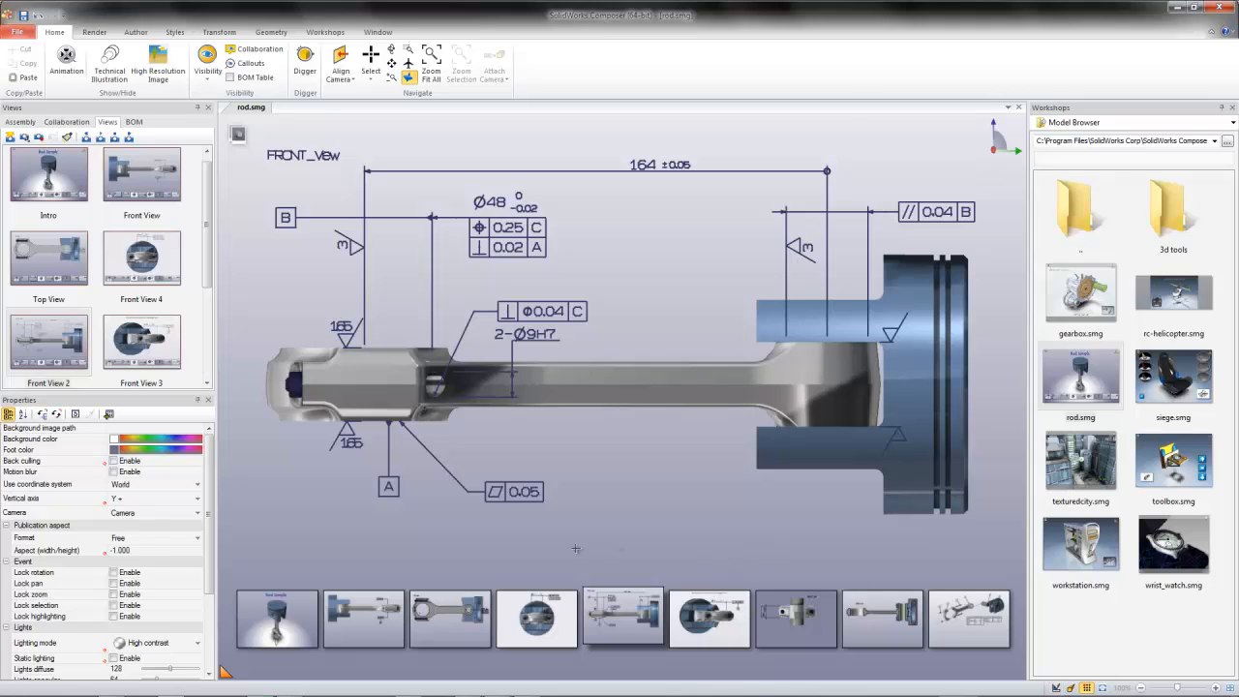
{"action": "mouse_move", "coordinate": [651, 553]}
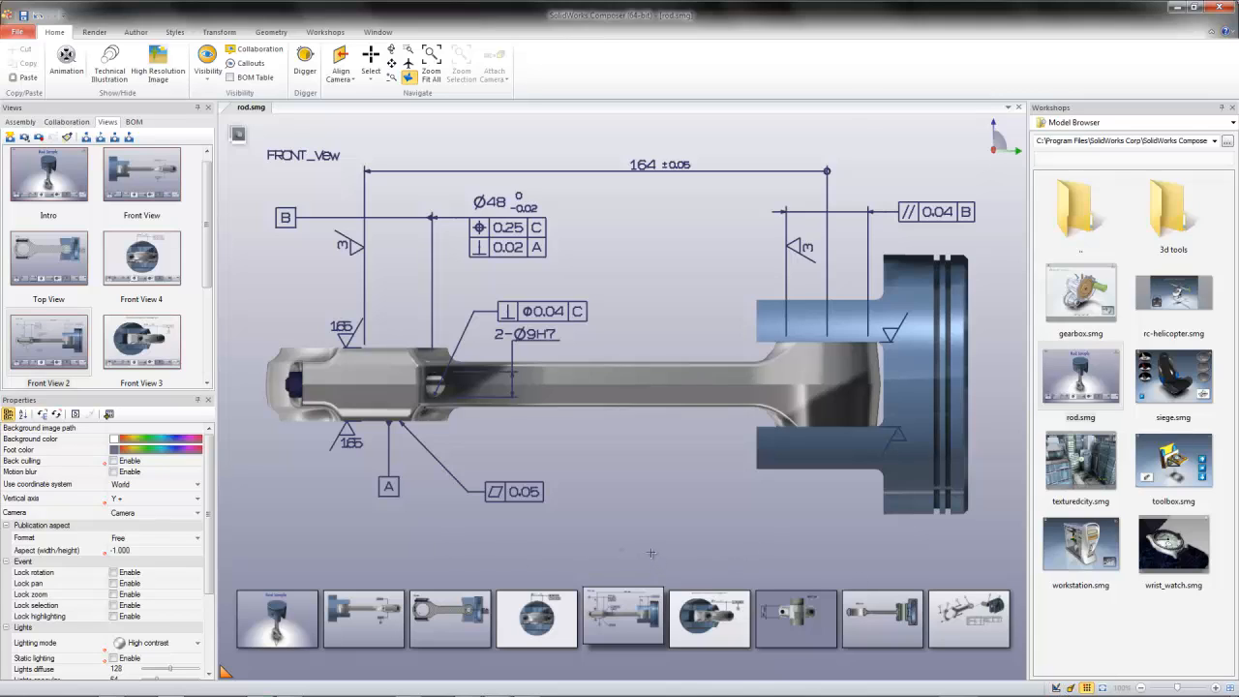
{"action": "left_click", "coordinate": [622, 617]}
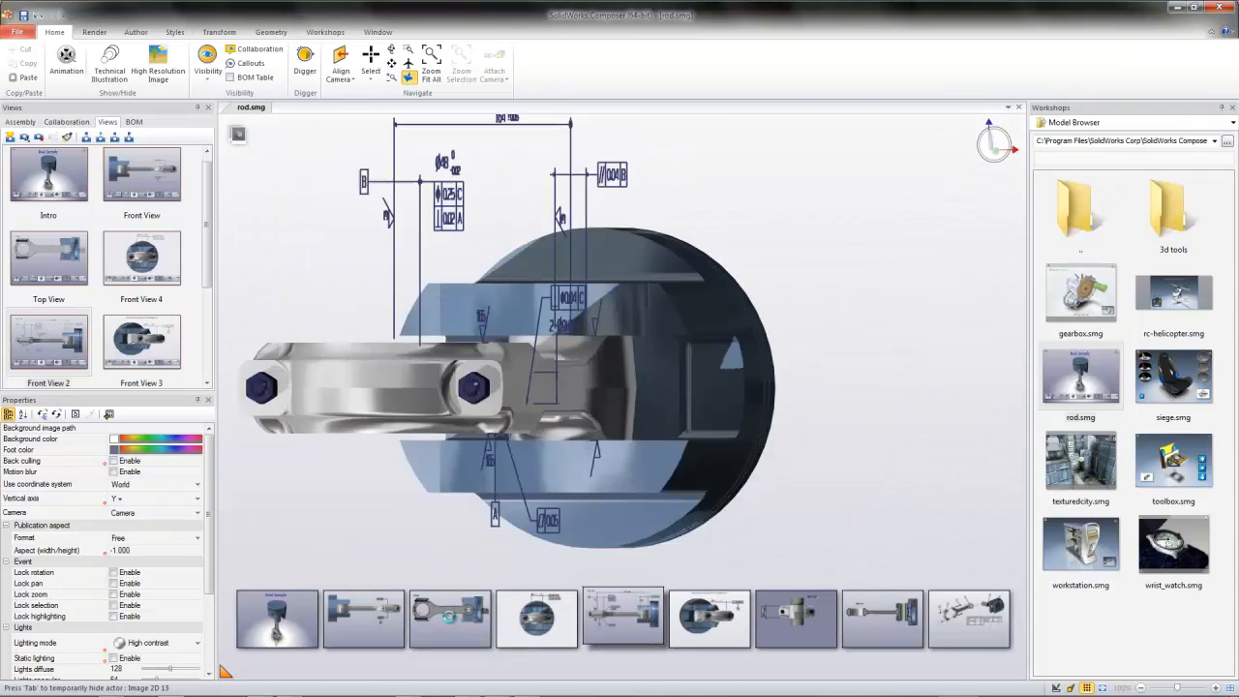
{"action": "left_click", "coordinate": [450, 618]}
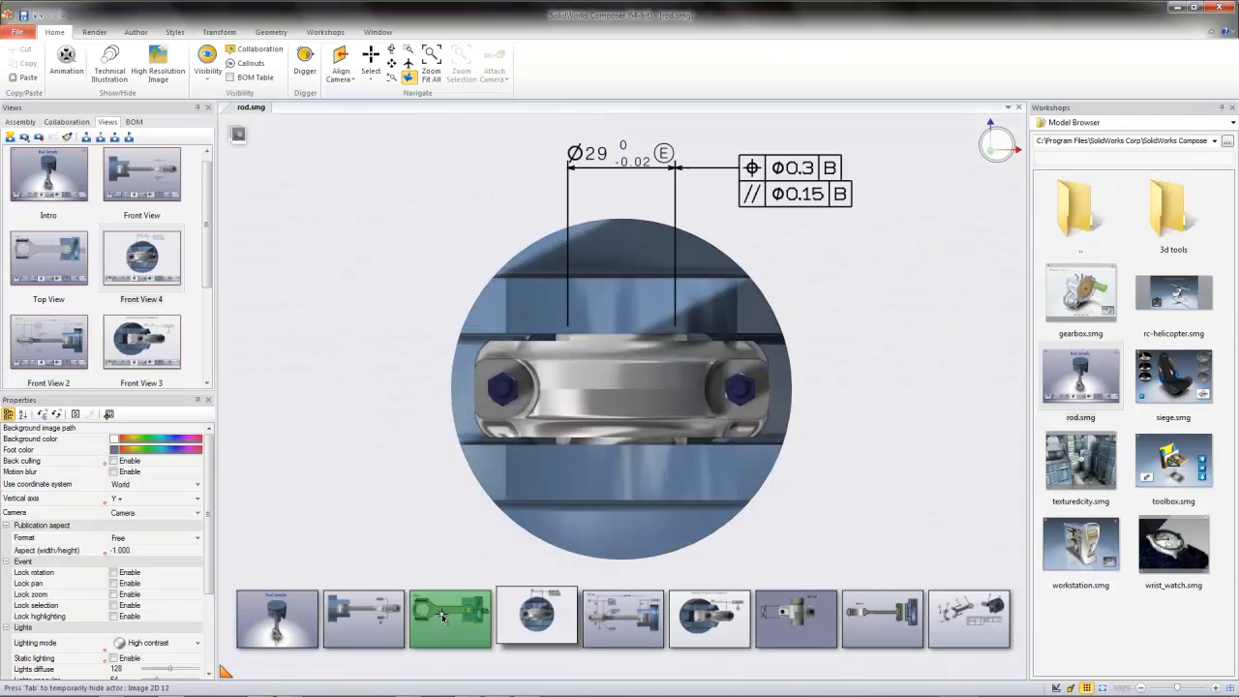
{"action": "left_click", "coordinate": [536, 618]}
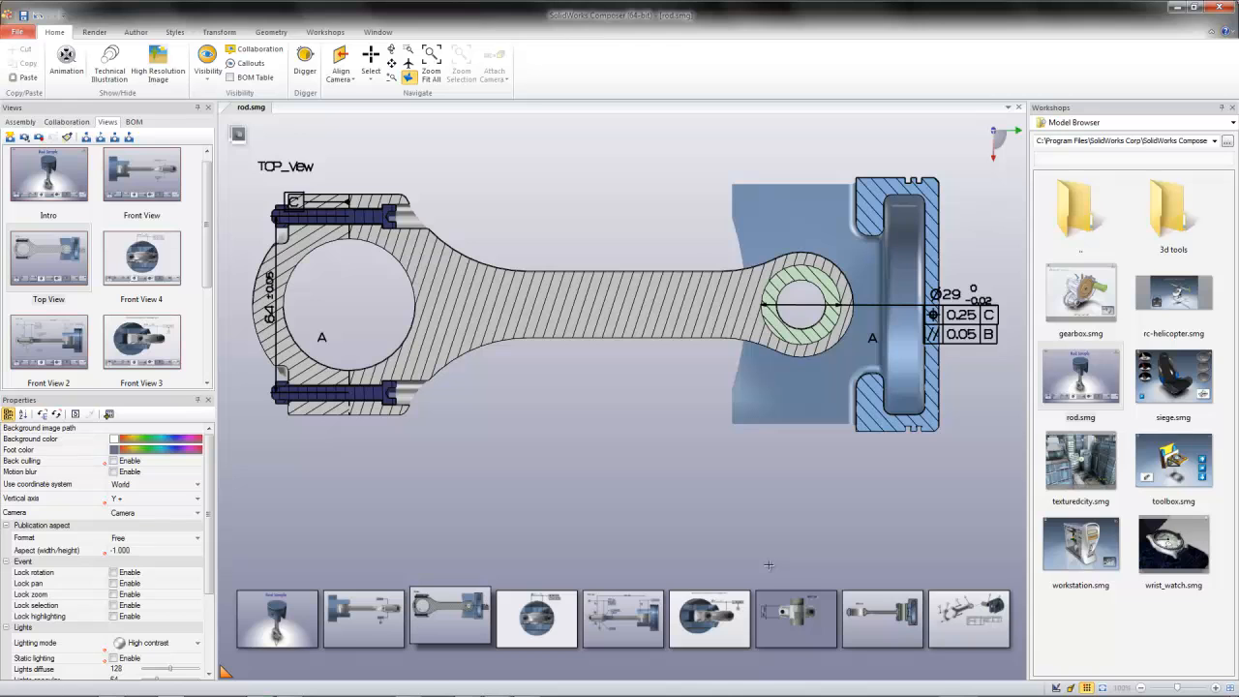
{"action": "left_click", "coordinate": [968, 617]}
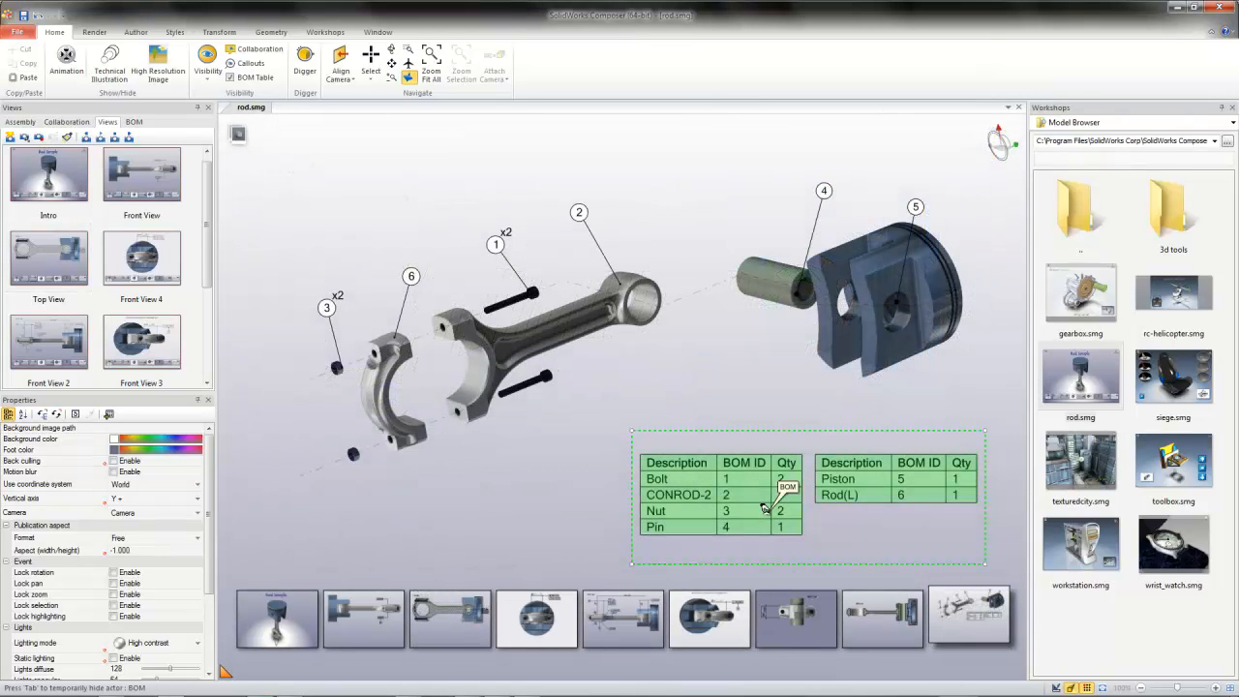